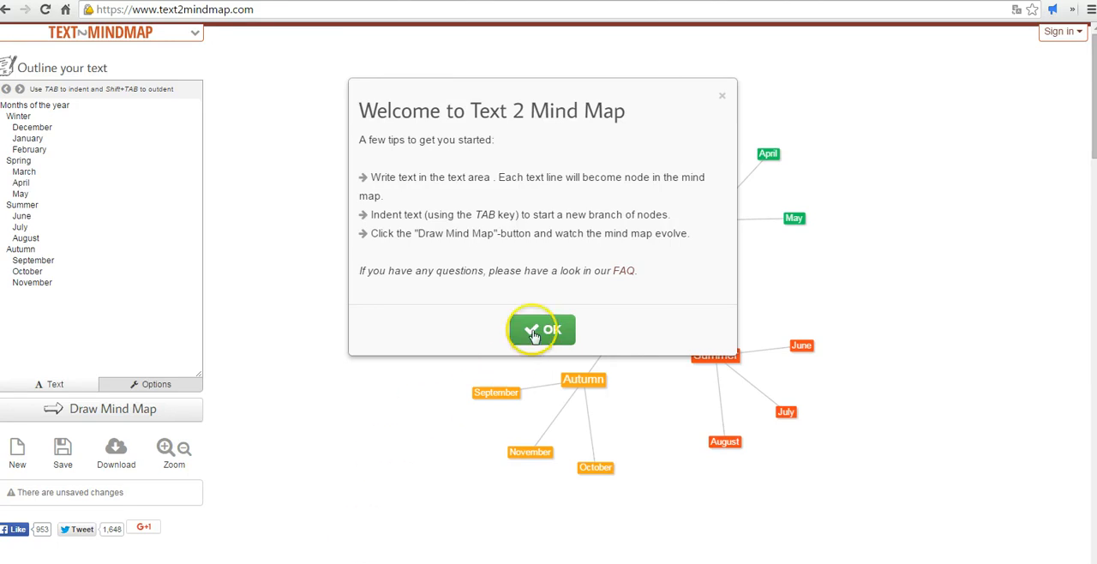
- Close the welcome tips to reveal the sample 'Months of the year' mind map
click(541, 330)
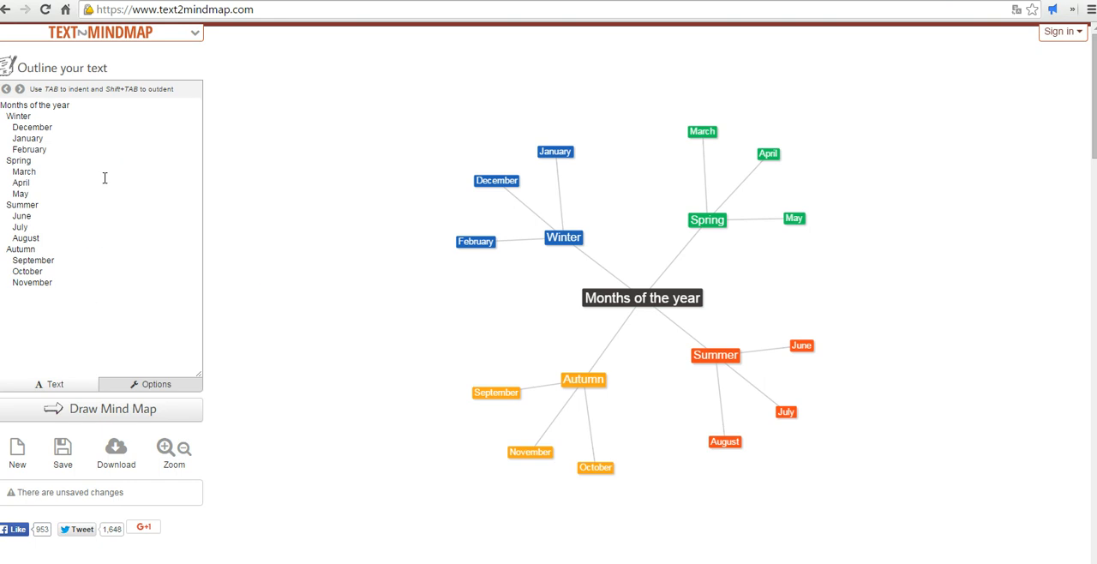
mouse_move(50, 194)
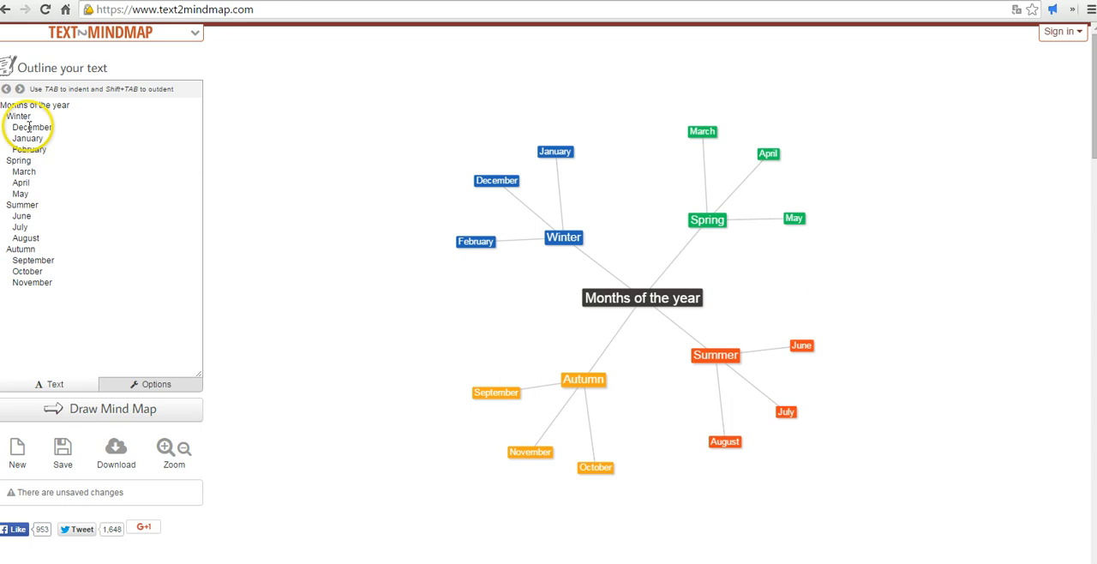
- Replace Winter's months with Snow, Cold and Expensive heating
drag(32, 127, 26, 148)
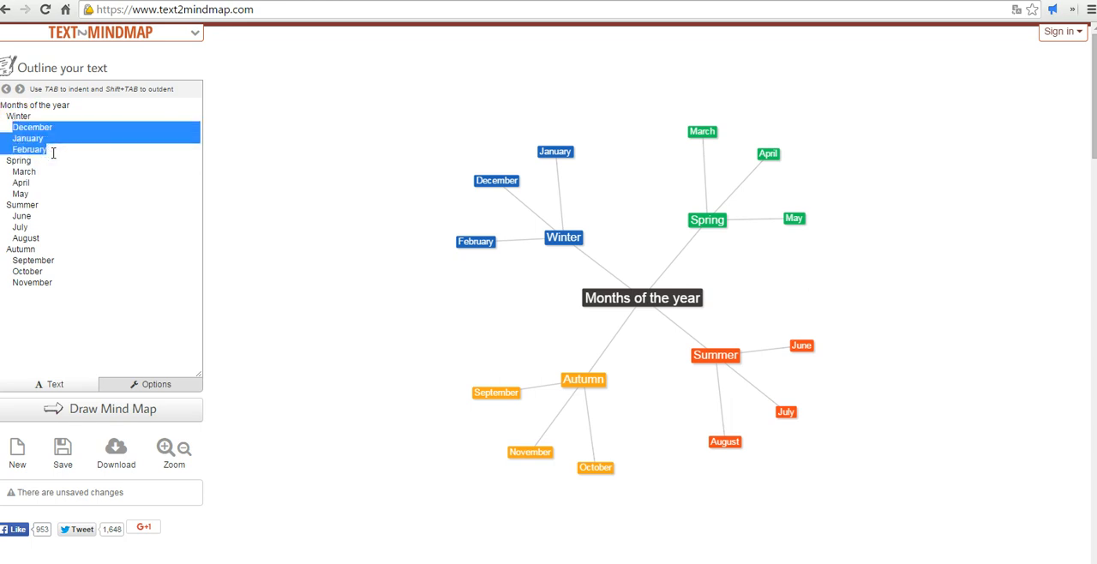
text(Snow)
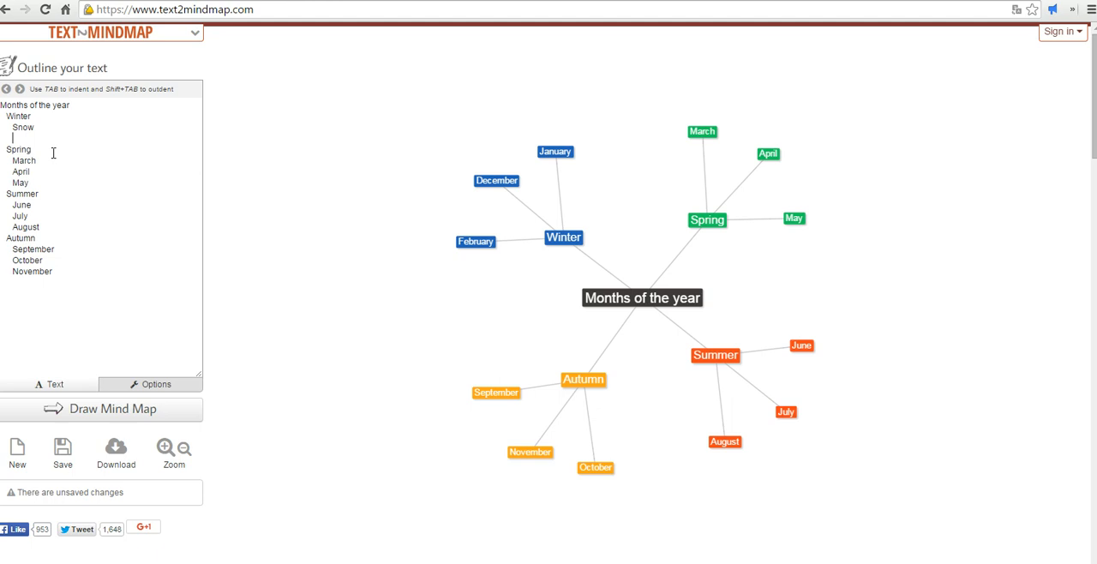
text(Cold)
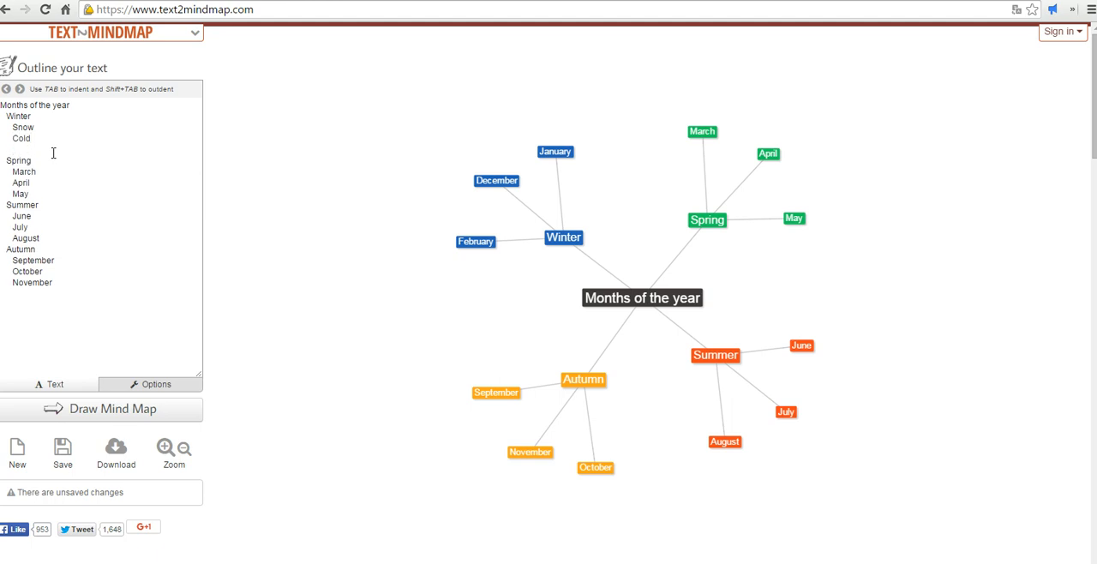
text(Expensive)
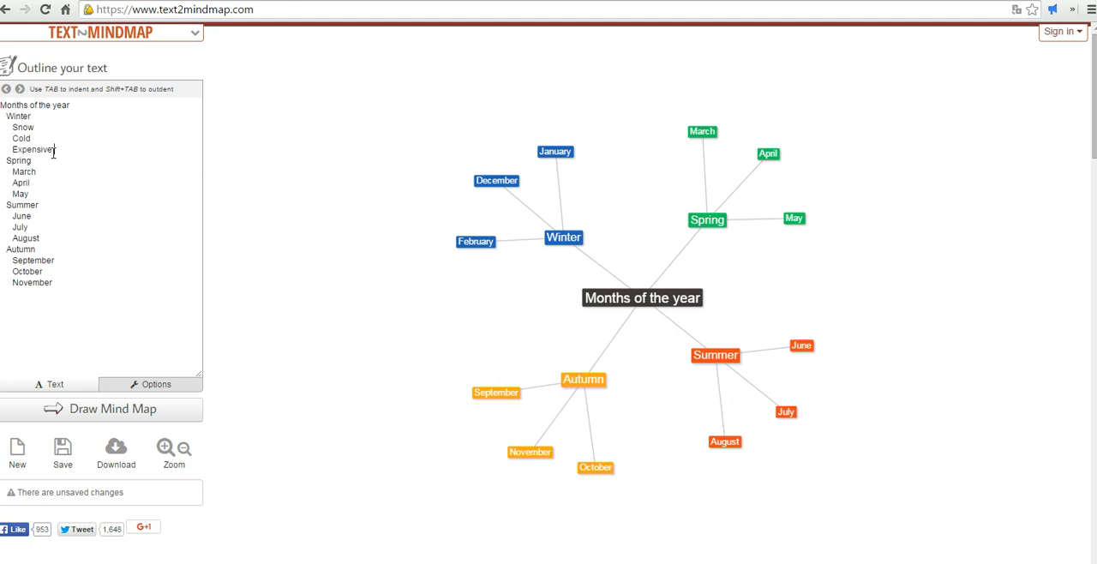
text(heating)
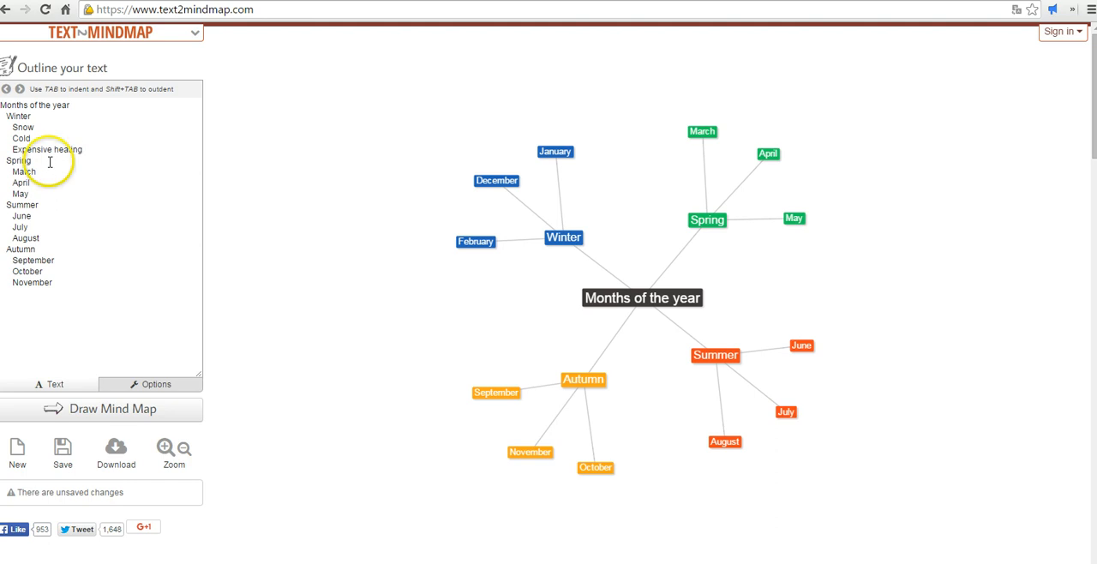
- Replace Spring's months with Rain, Chilly and Summer's with Hot, Sunny, Beach, Swimming
drag(24, 171, 20, 193)
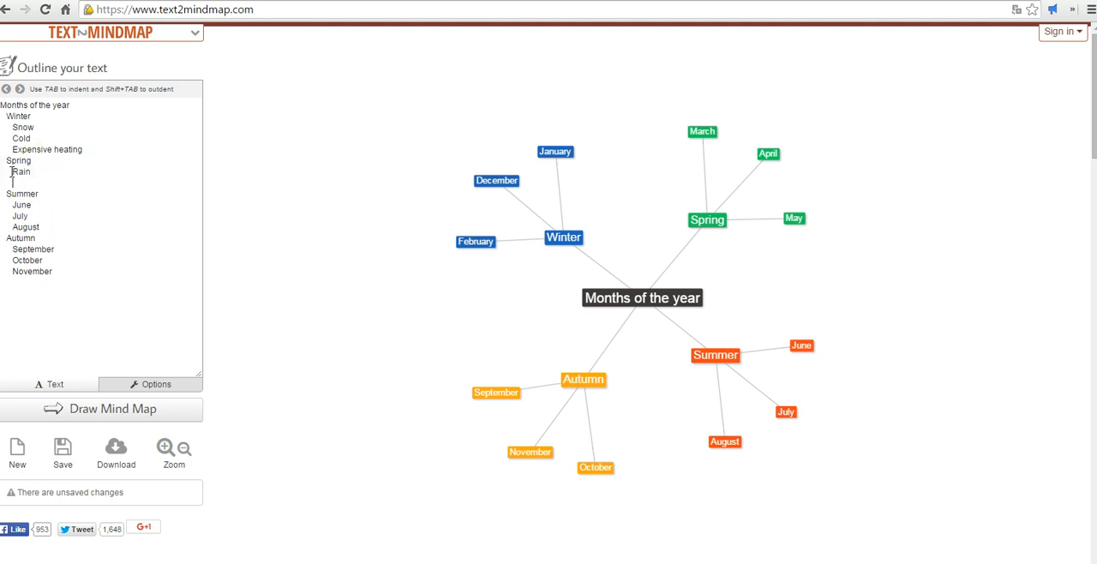
text(Chilly)
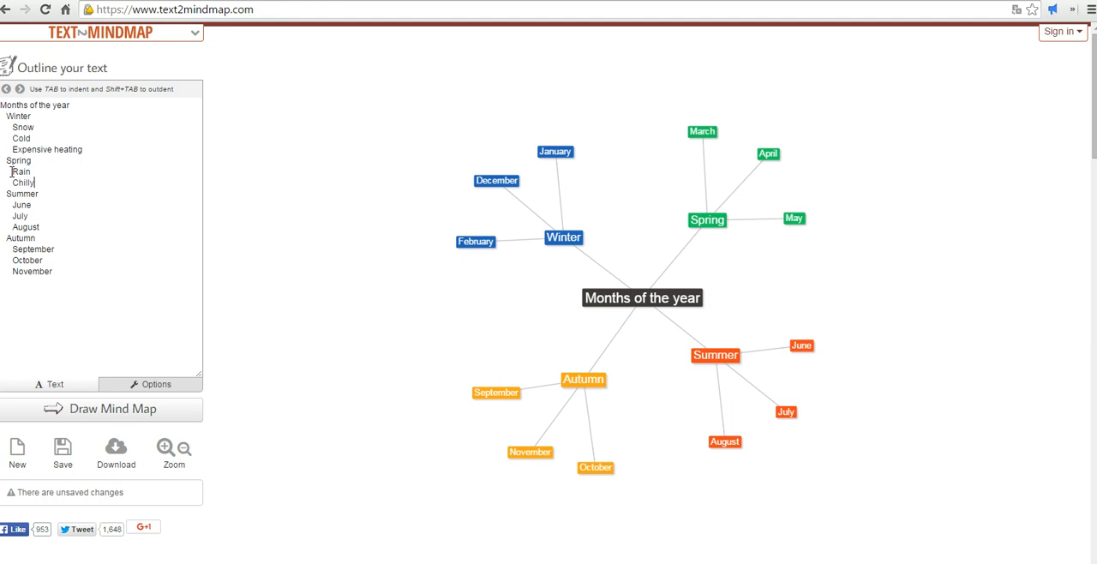
drag(20, 205, 25, 226)
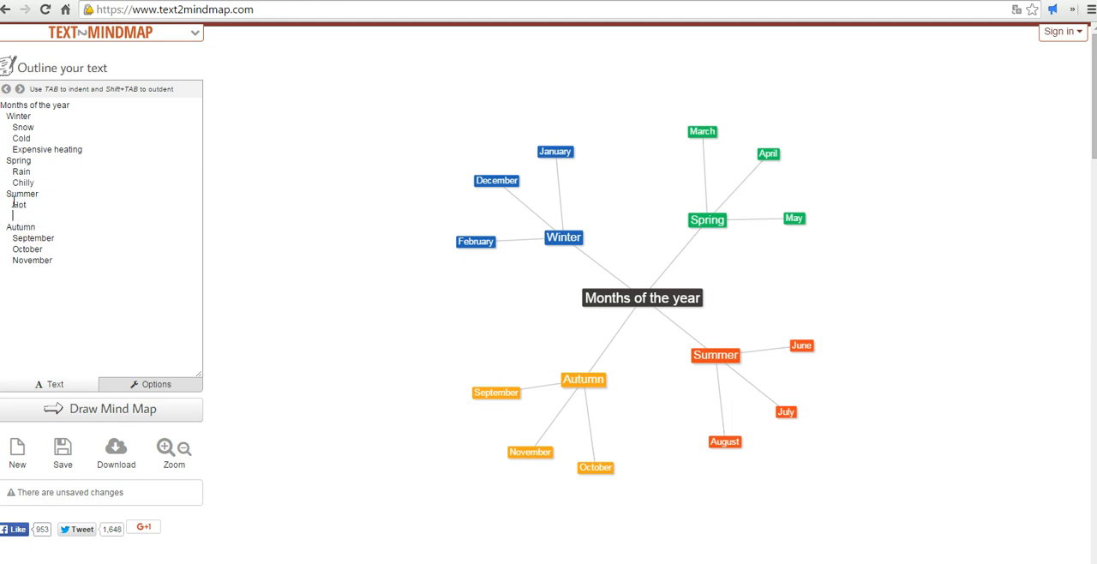
text(Sunny)
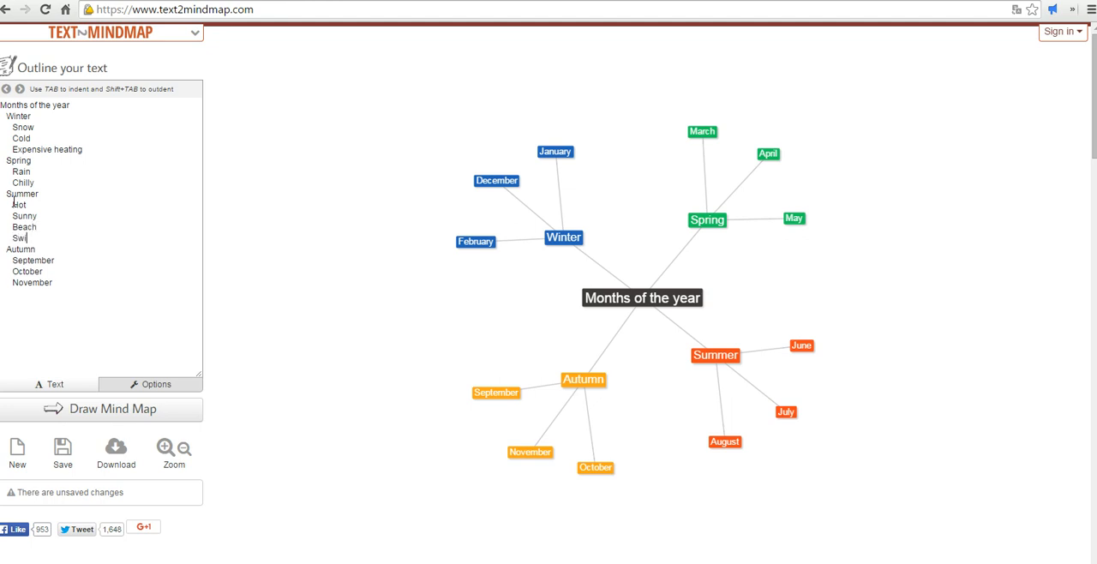
text(mming)
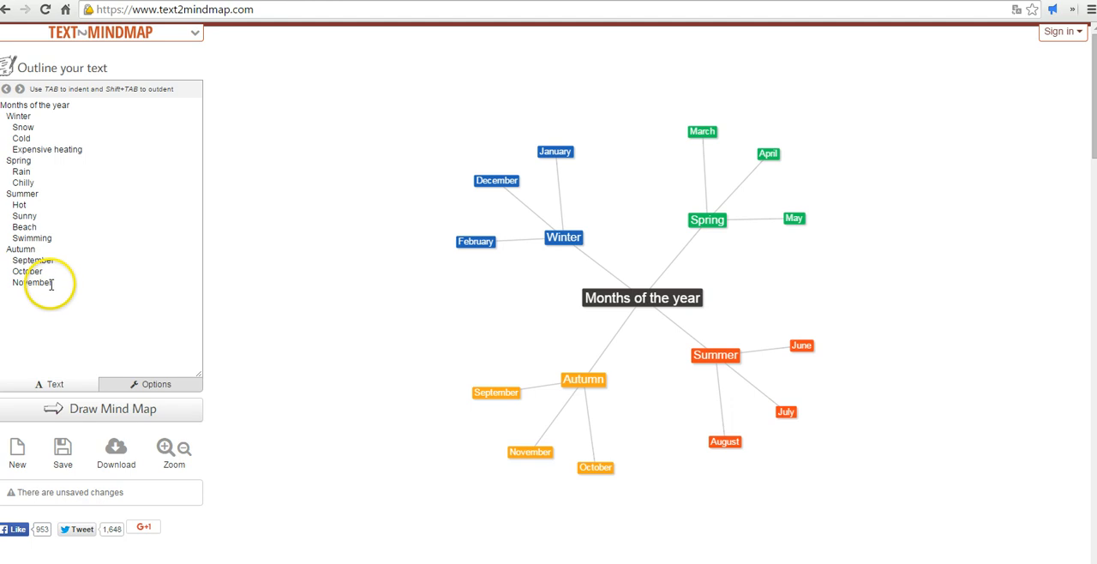
- Replace Autumn's months with Leaves changing, Cool and Back-to-school
drag(34, 259, 52, 283)
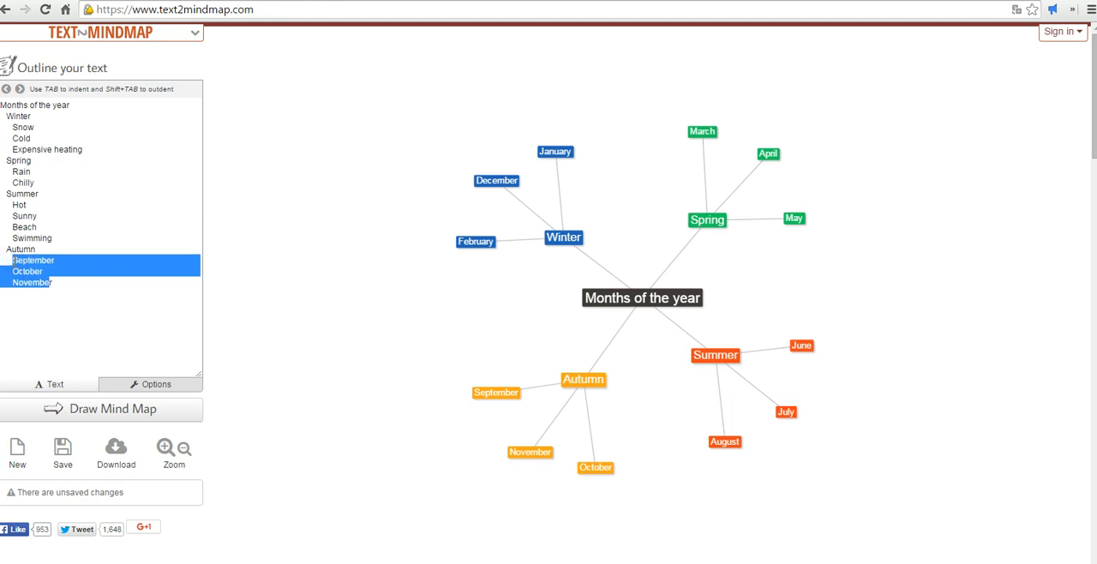
text(Leaves)
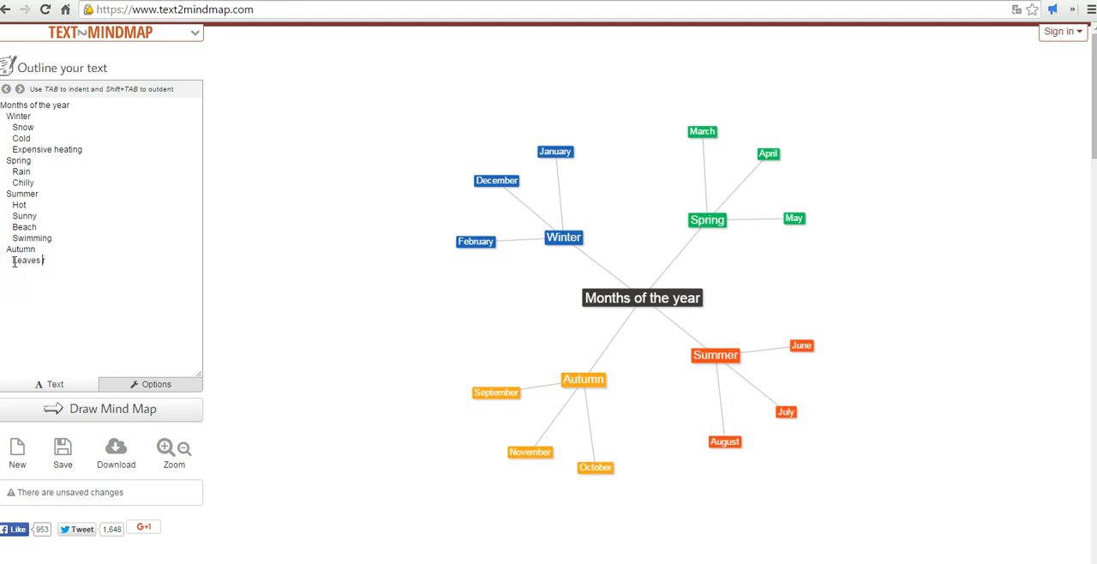
text(changing)
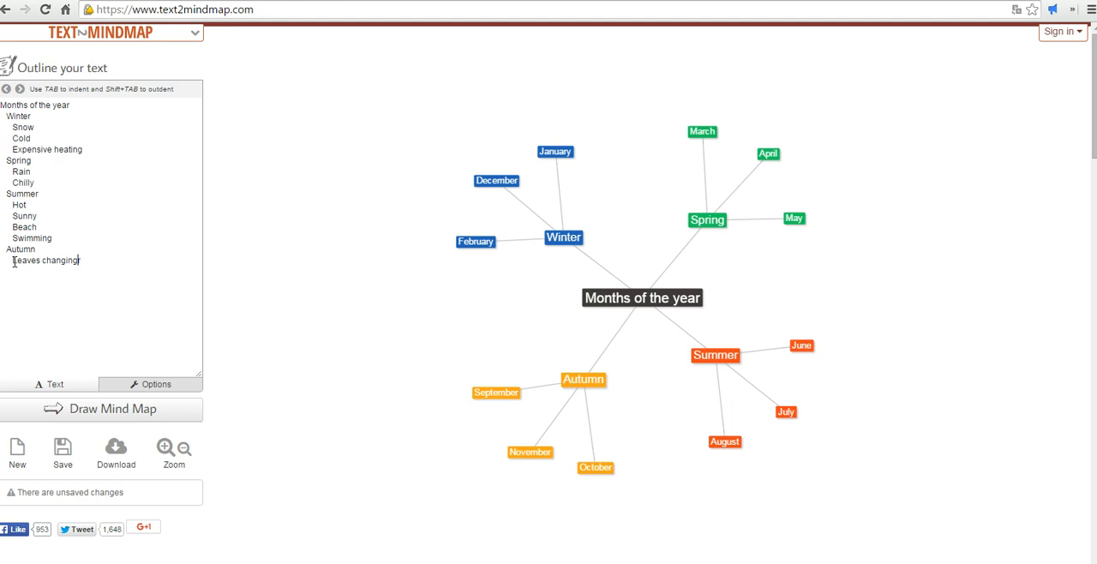
text(C)
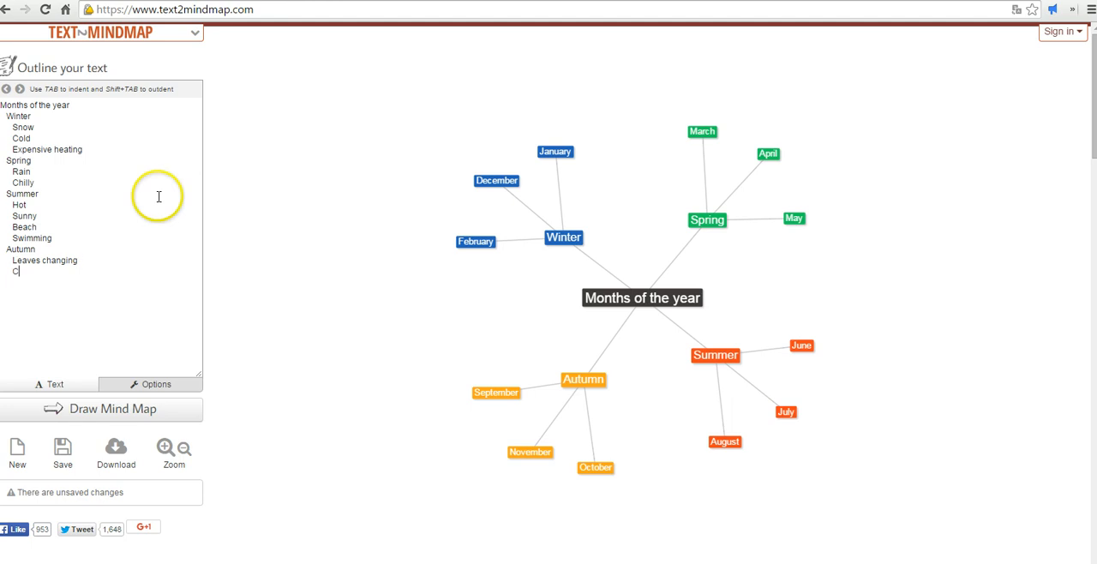
text(ool)
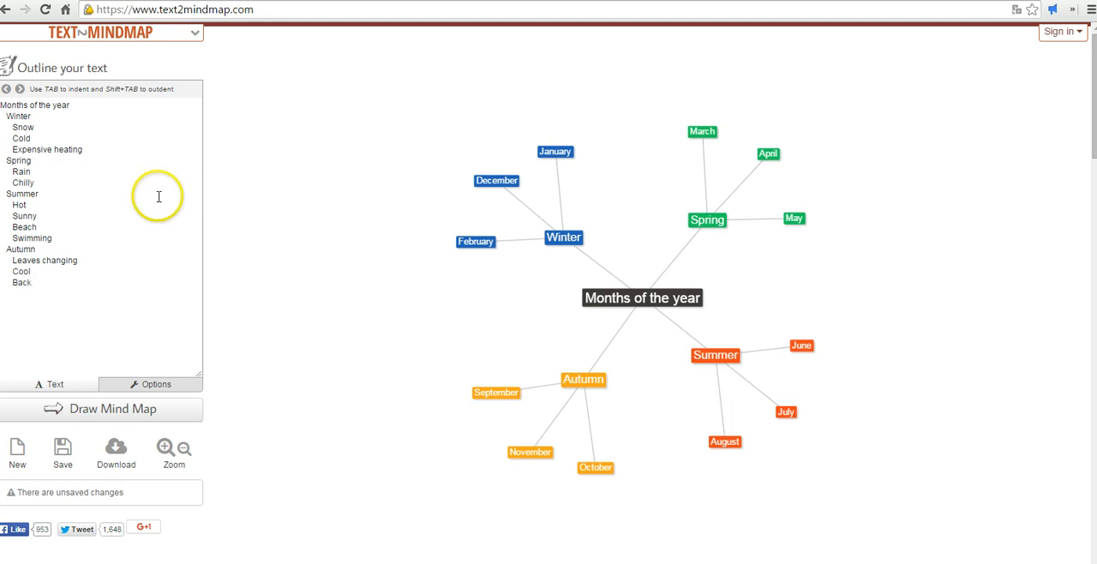
text(-to-school)
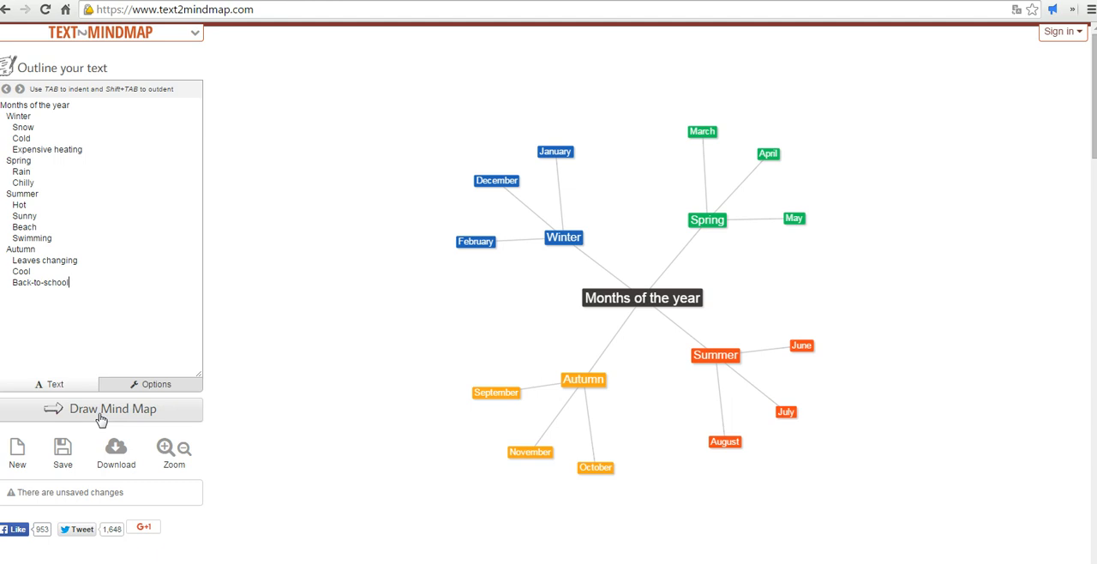
- Redraw the mind map from the updated seasons outline
click(113, 409)
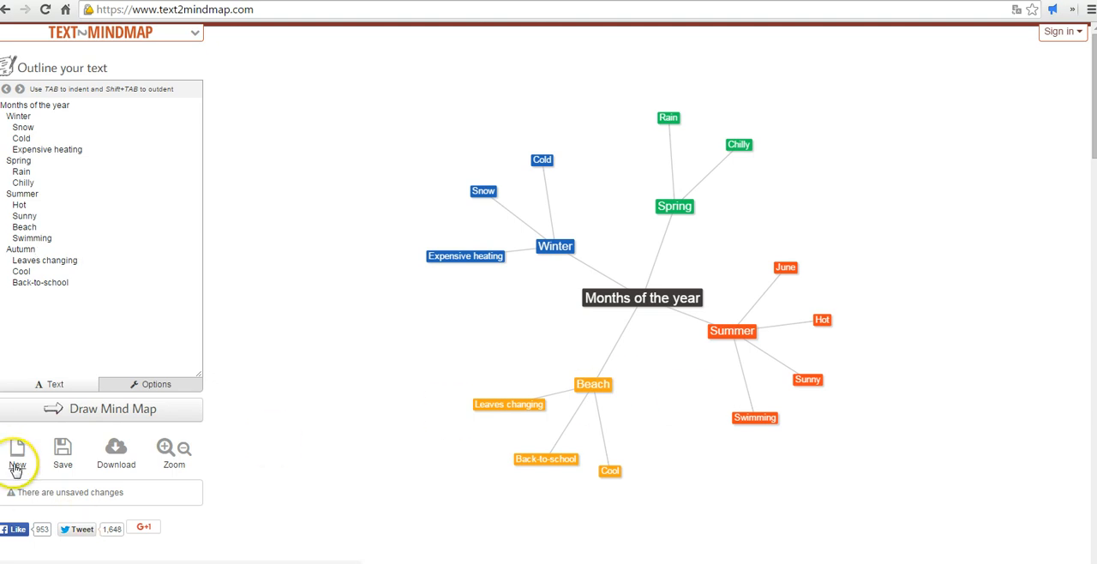
mouse_move(62, 453)
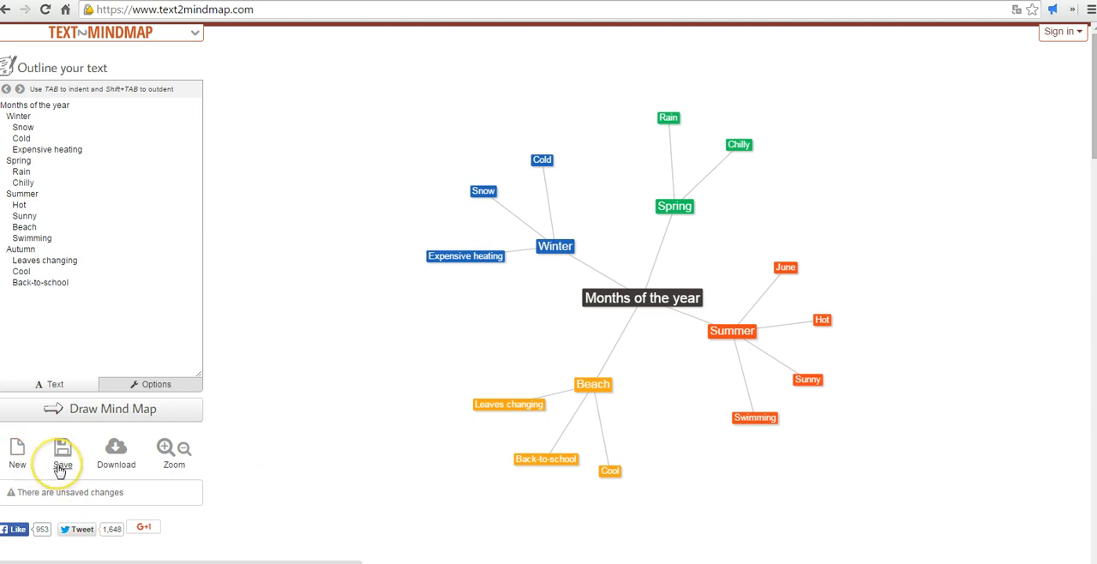
- Title the map 'Seasons of the year' and enter a reminder email address
click(63, 450)
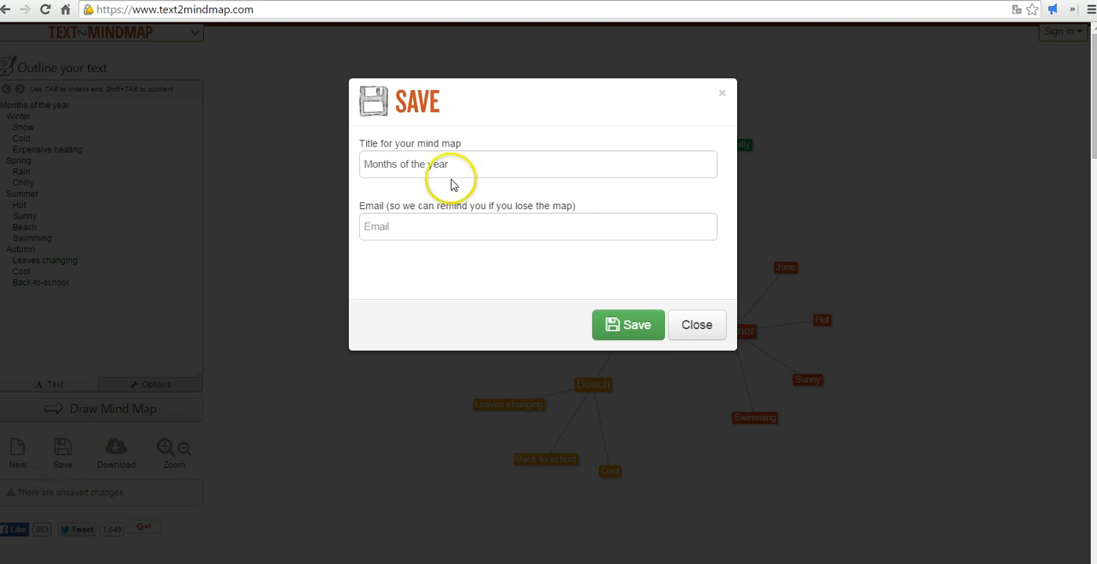
click(537, 164)
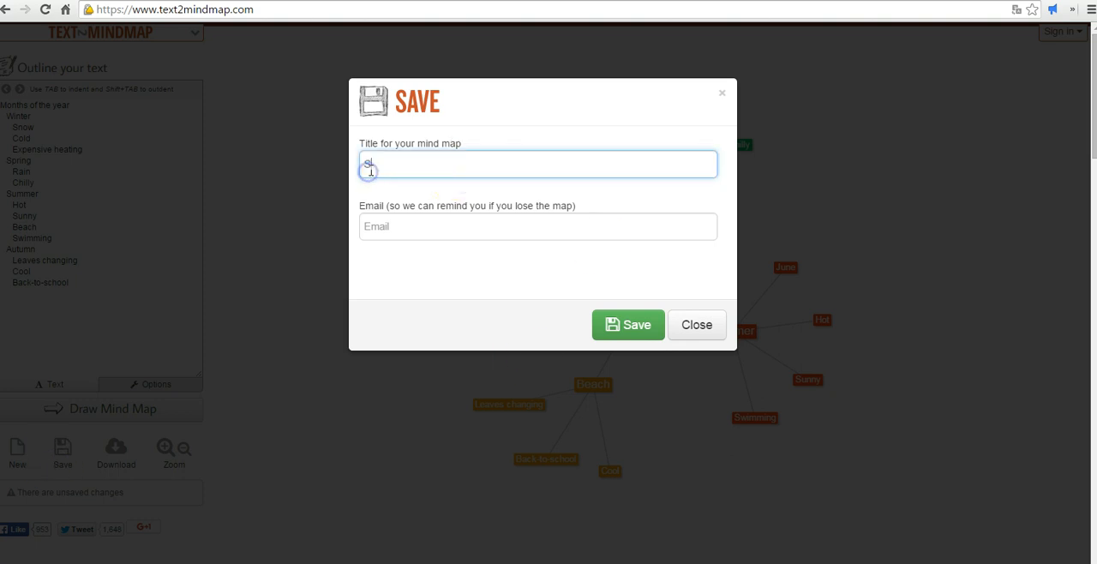
text(Seasons of the year)
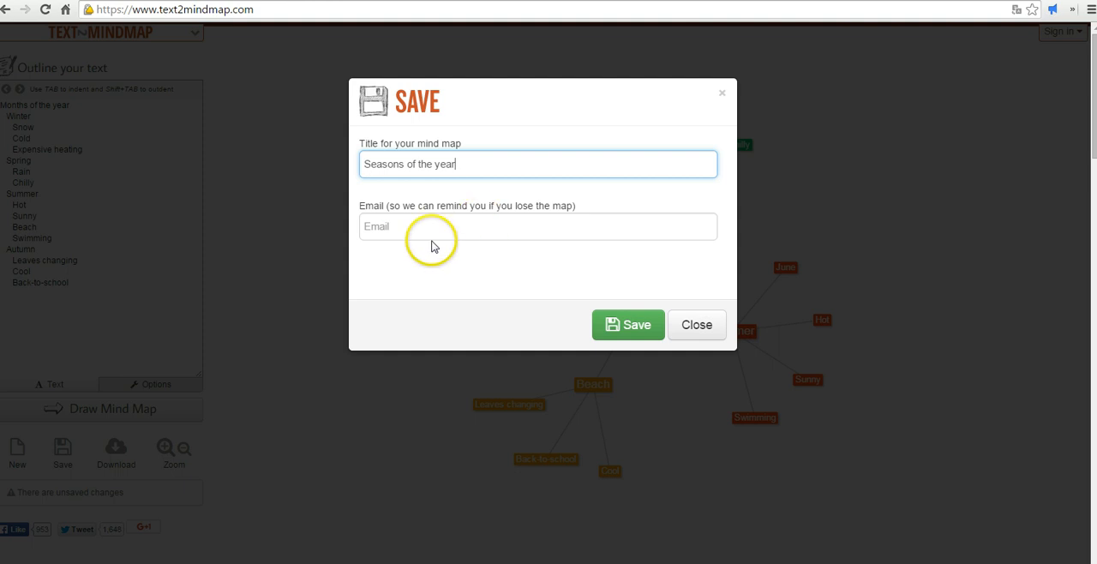
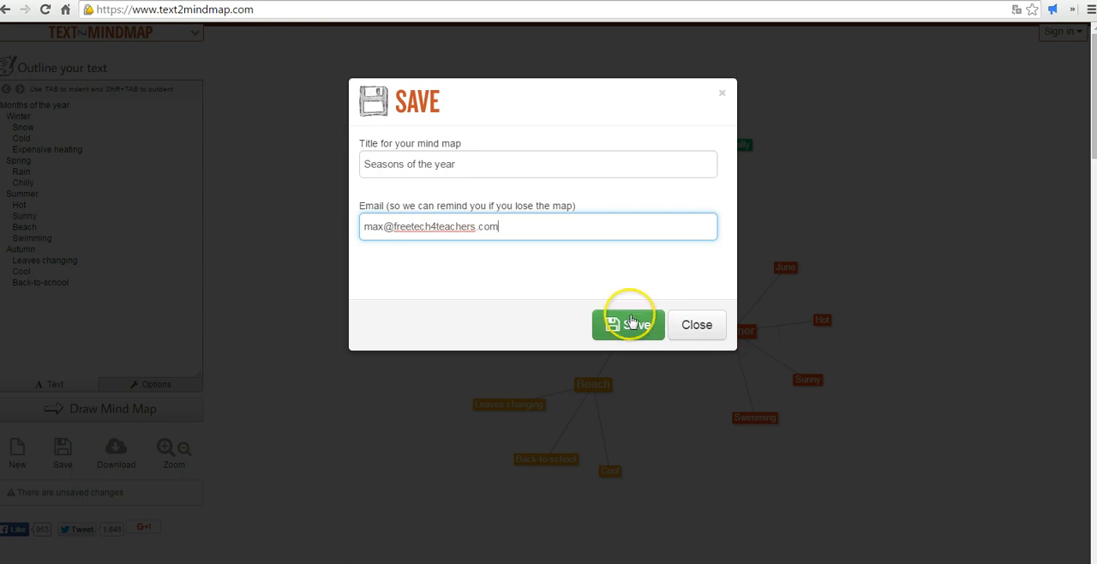
- Save the map to get its edit and view-only links, then preview download options
click(628, 324)
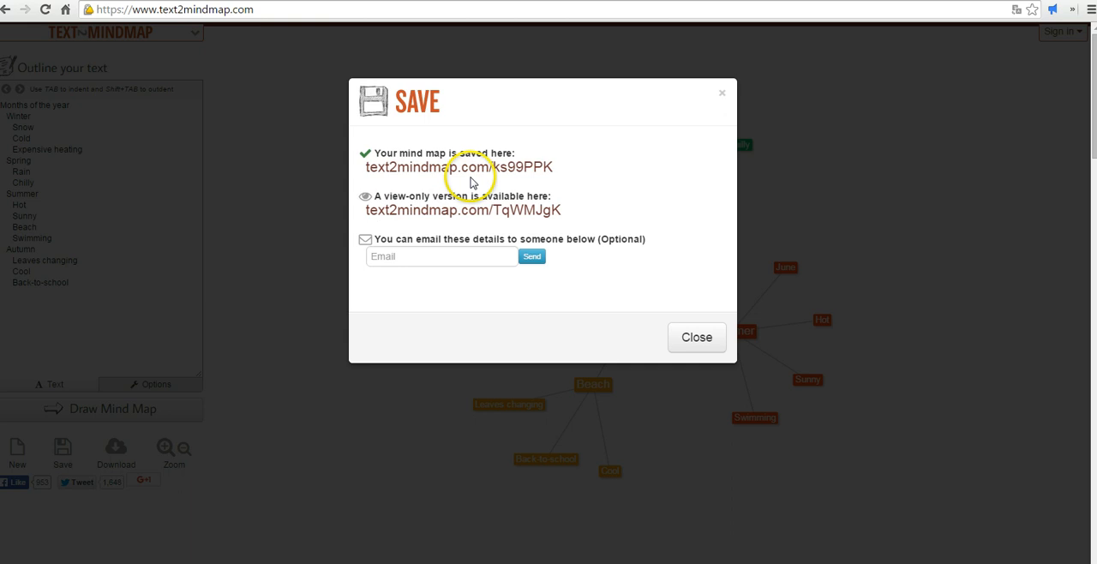
mouse_move(763, 92)
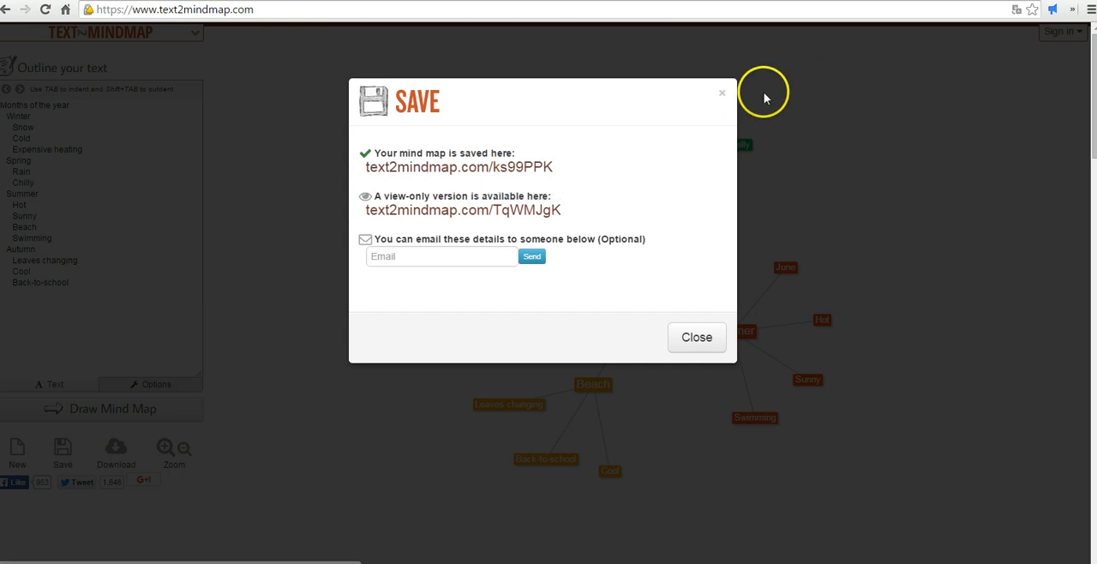
click(696, 337)
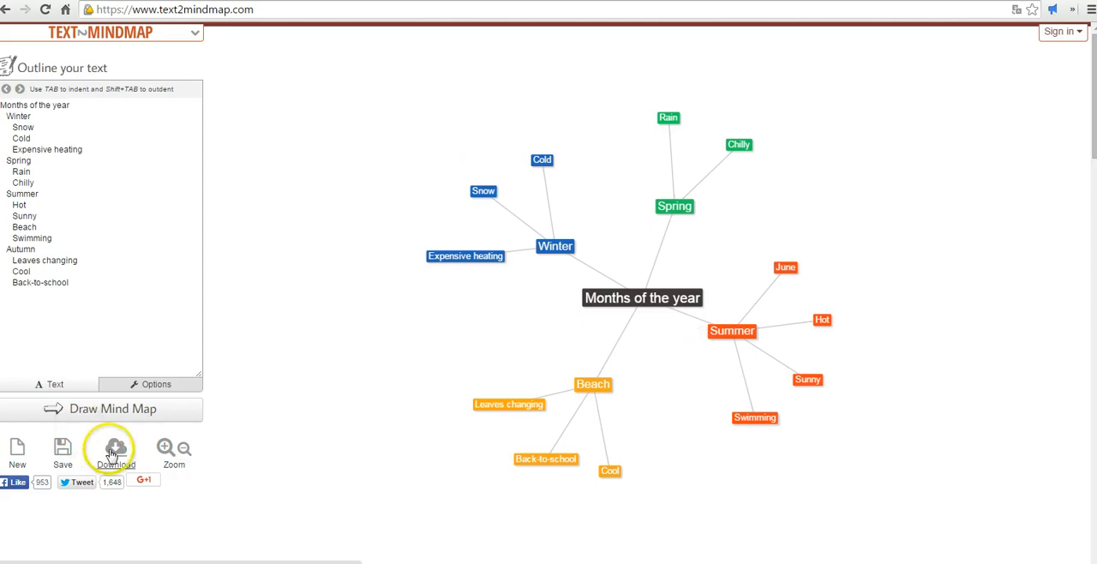
click(115, 450)
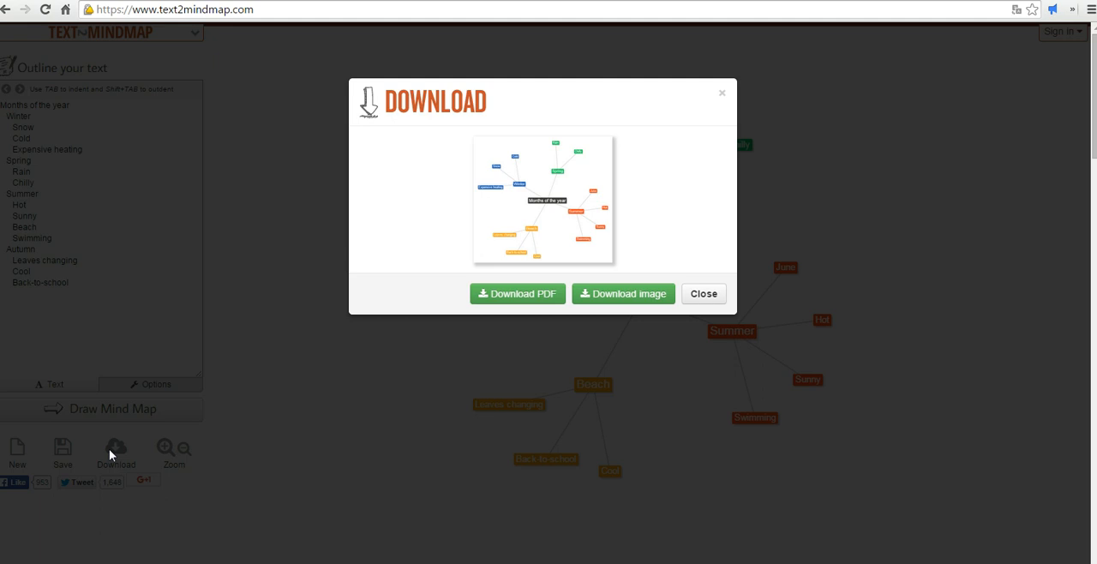
click(703, 293)
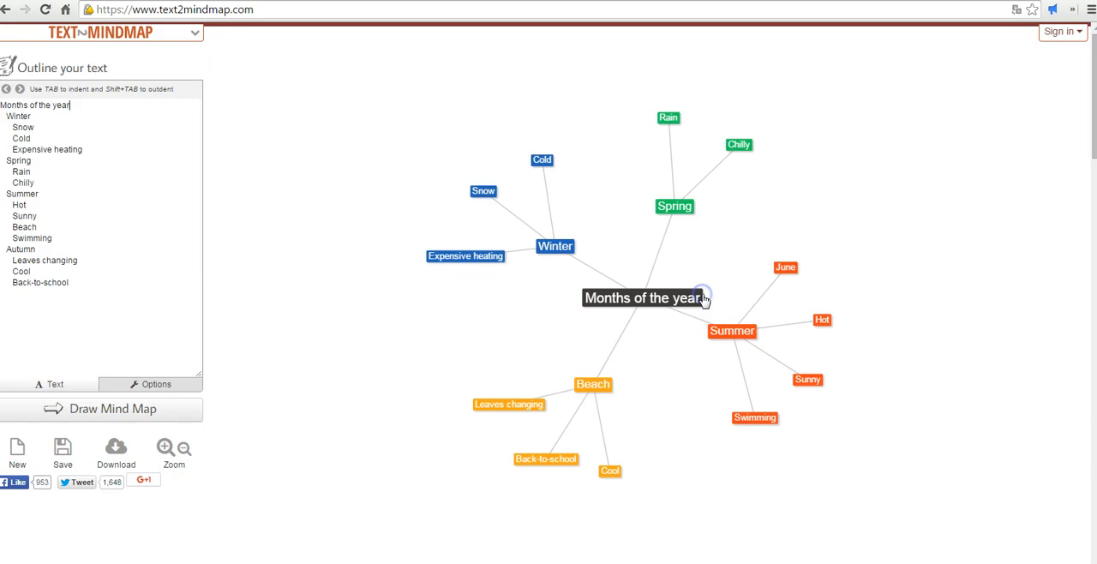
mouse_move(221, 395)
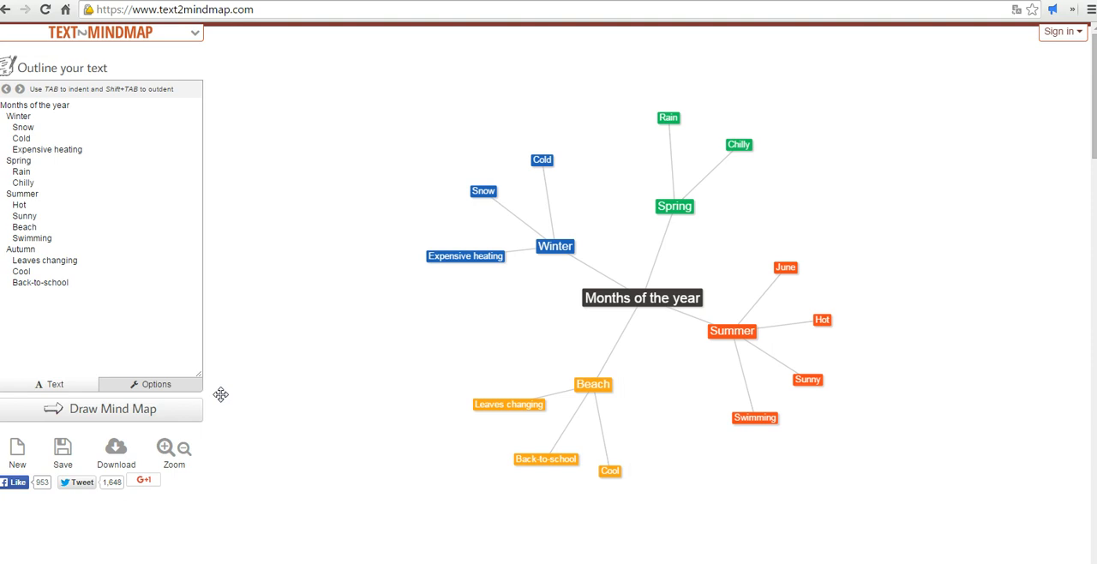
click(70, 105)
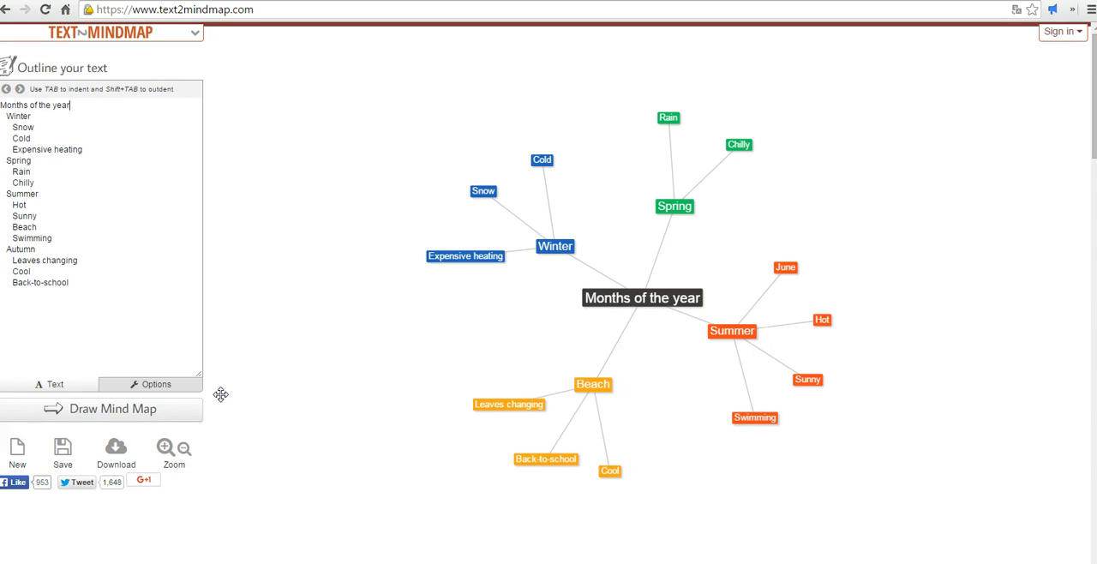